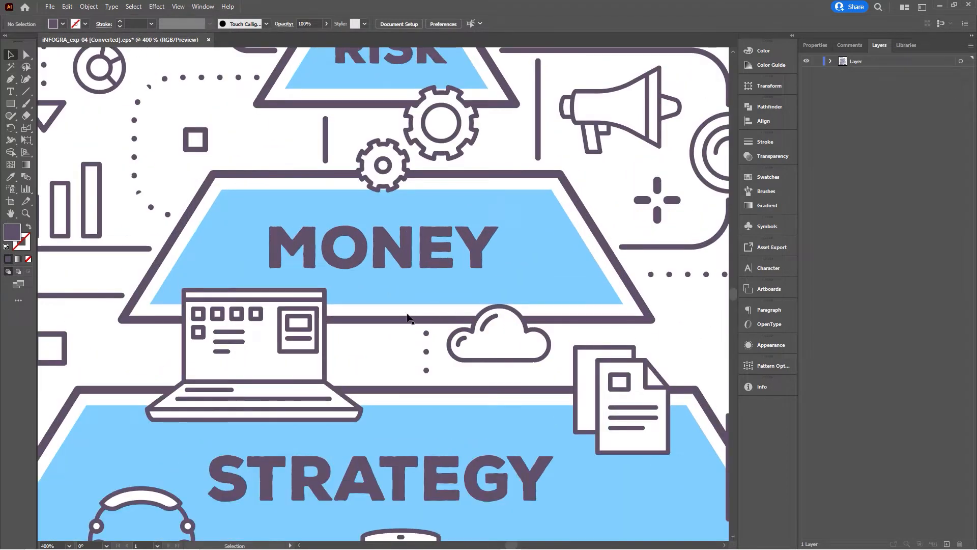
Create Layer 2 above the original layer and paste the cut laptop icon in place onto it.
scroll("down", 3)
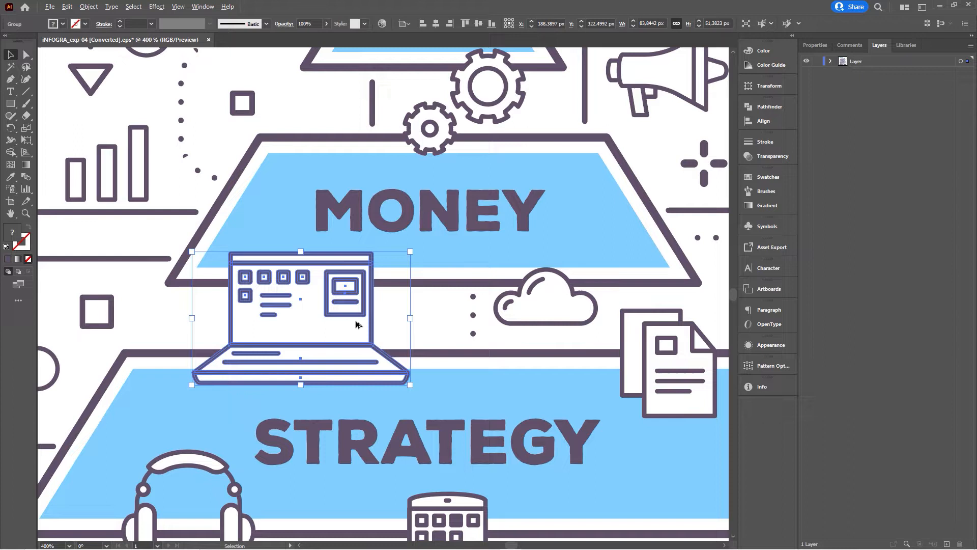
mouse_move(446, 321)
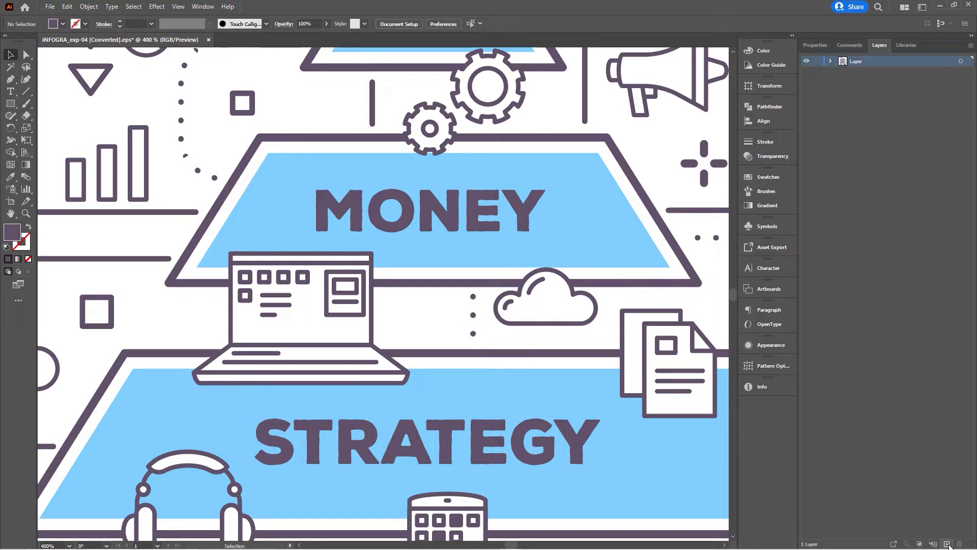
left_click(934, 544)
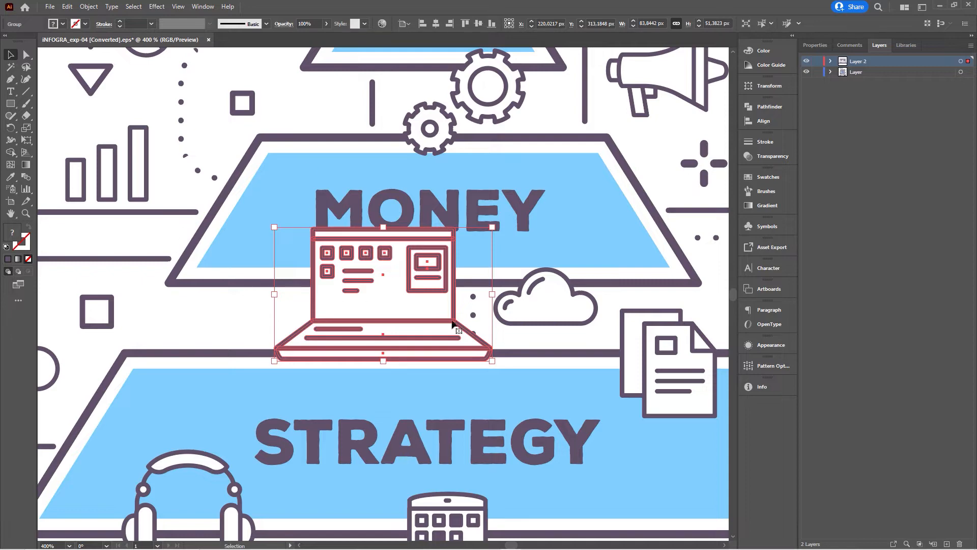
mouse_move(387, 314)
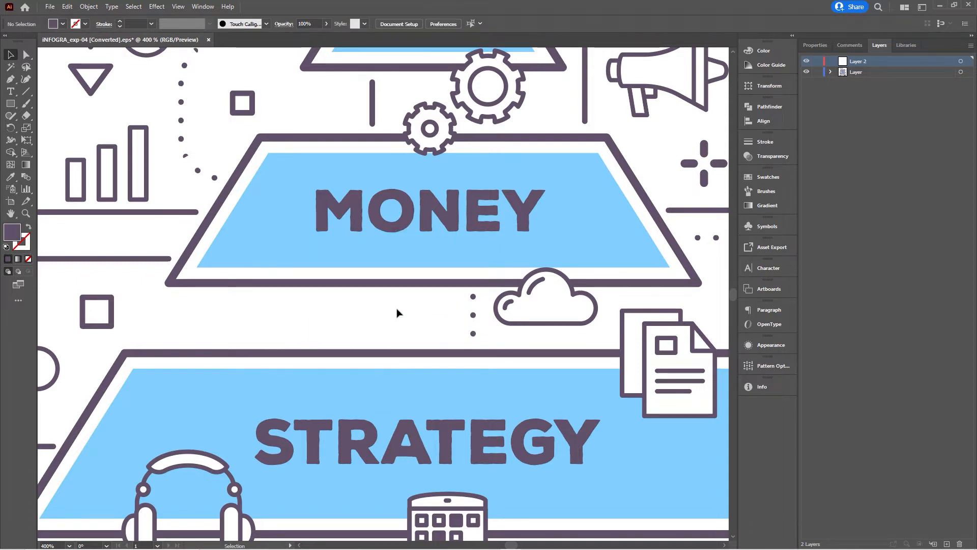
mouse_move(445, 318)
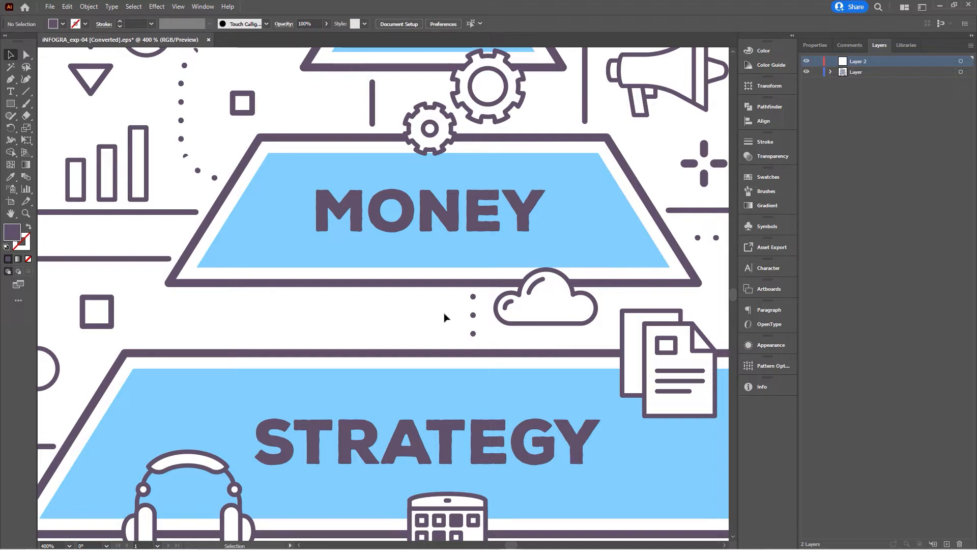
left_click(299, 317)
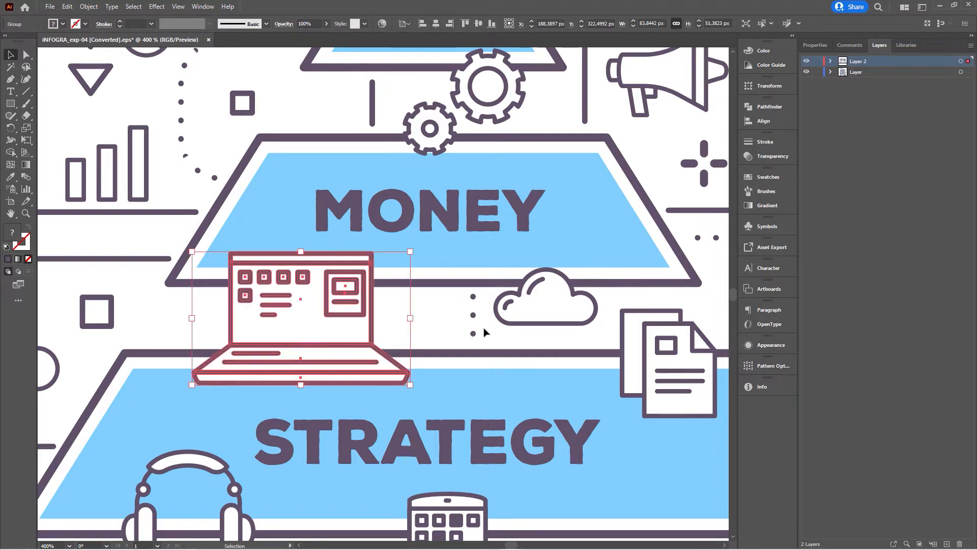
mouse_move(435, 317)
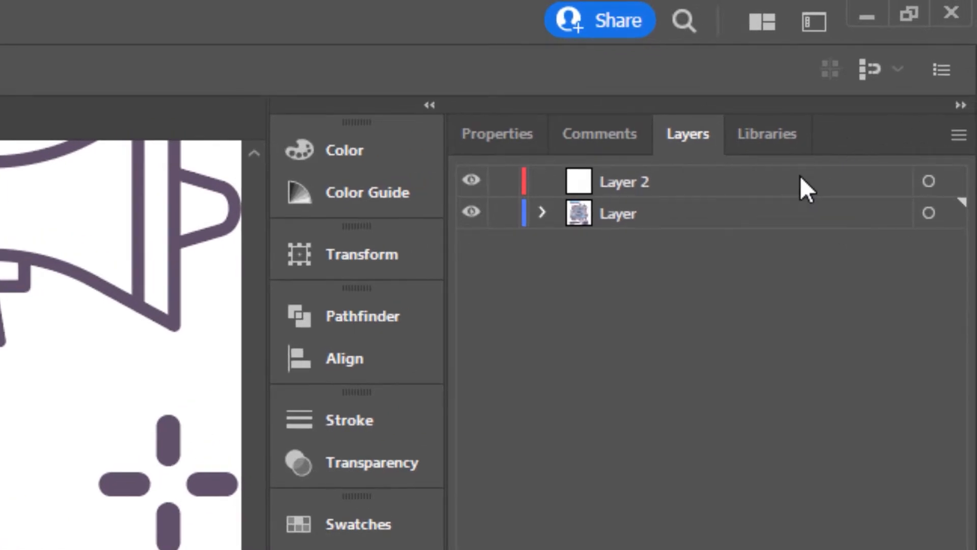
mouse_move(885, 270)
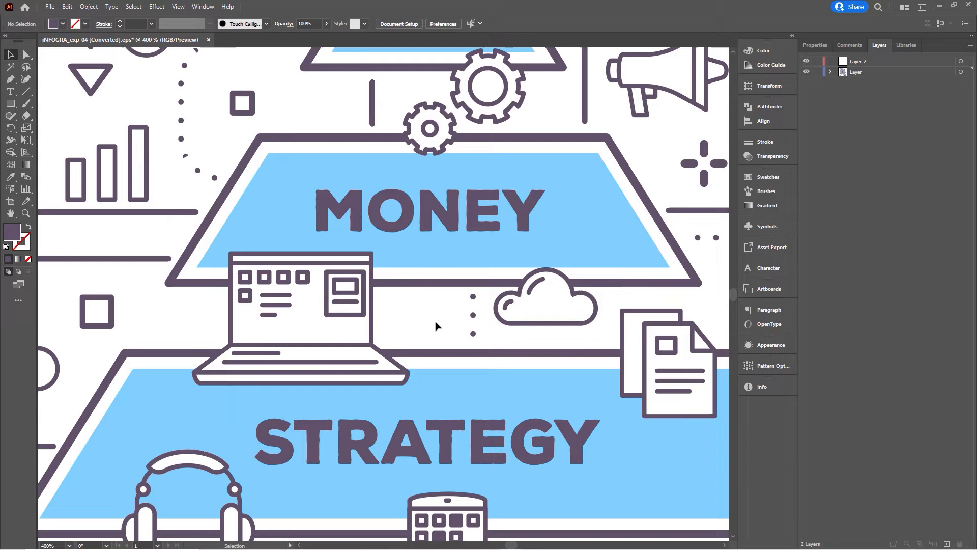
Select the laptop icon and drag its selected-art square from Layer up to Layer 2.
left_click(299, 312)
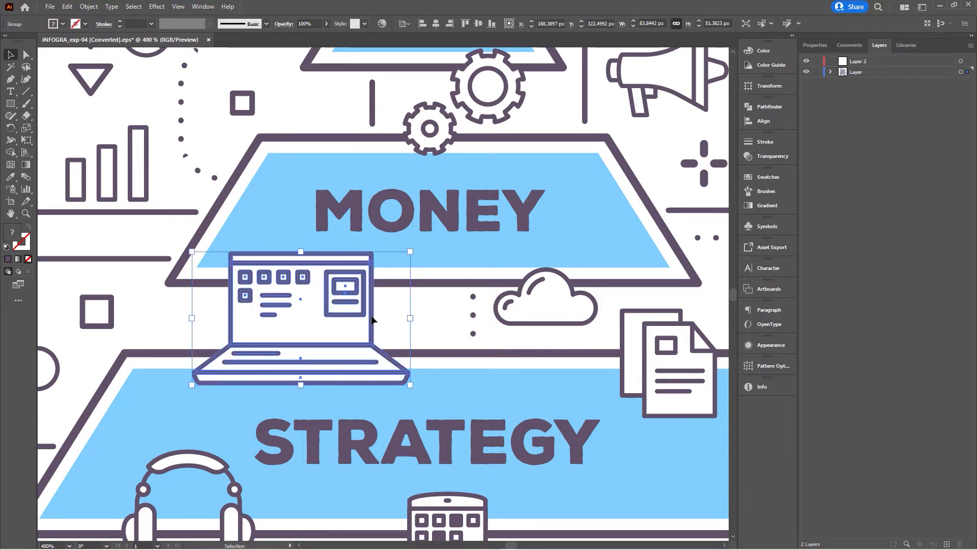
mouse_move(967, 79)
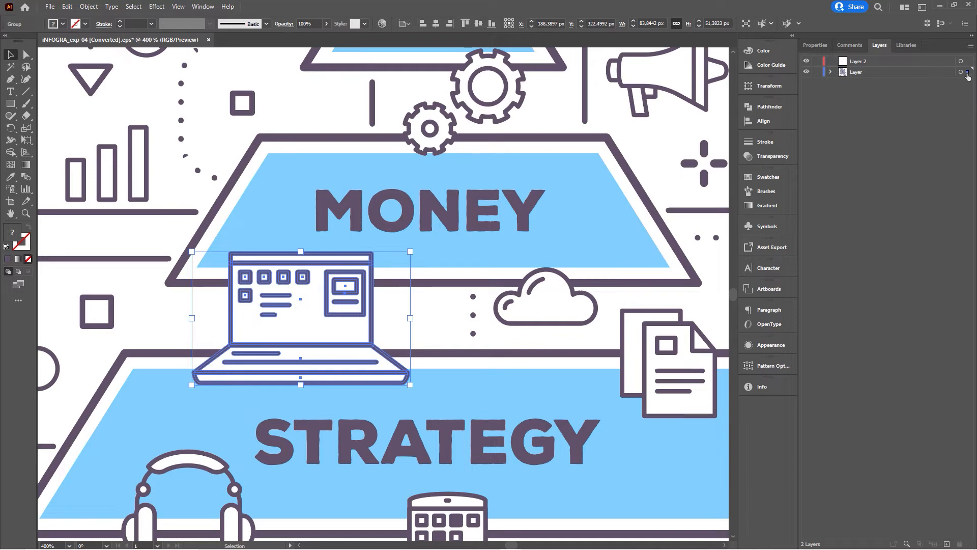
mouse_move(967, 74)
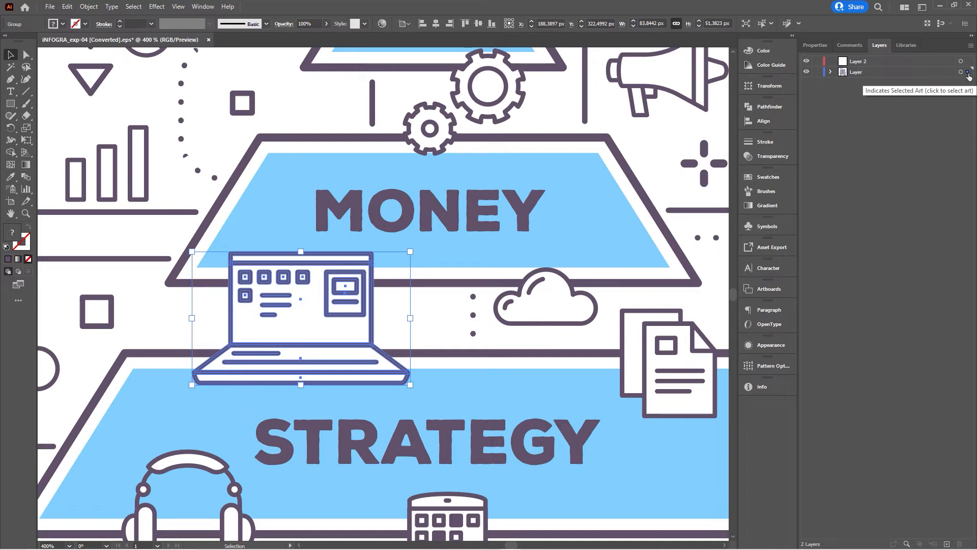
left_click(968, 61)
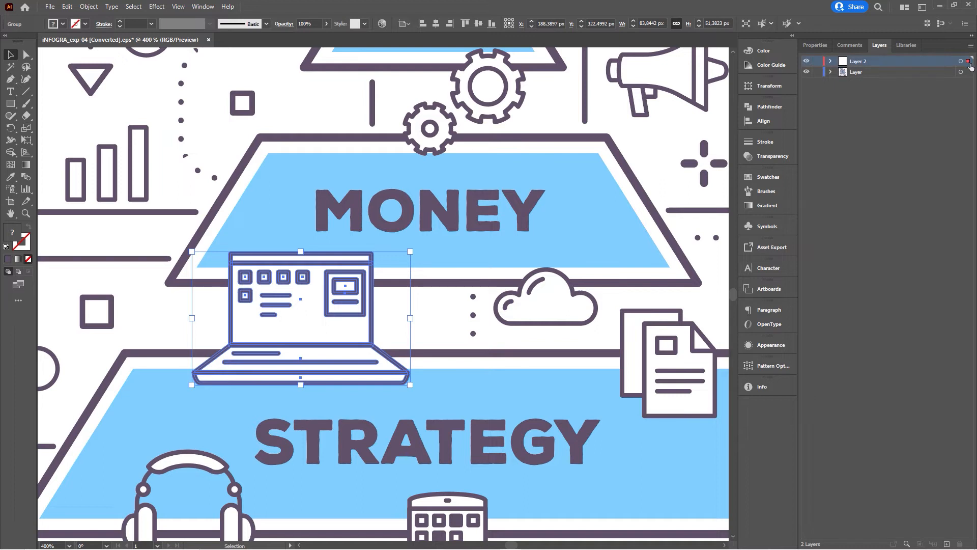
left_click(856, 71)
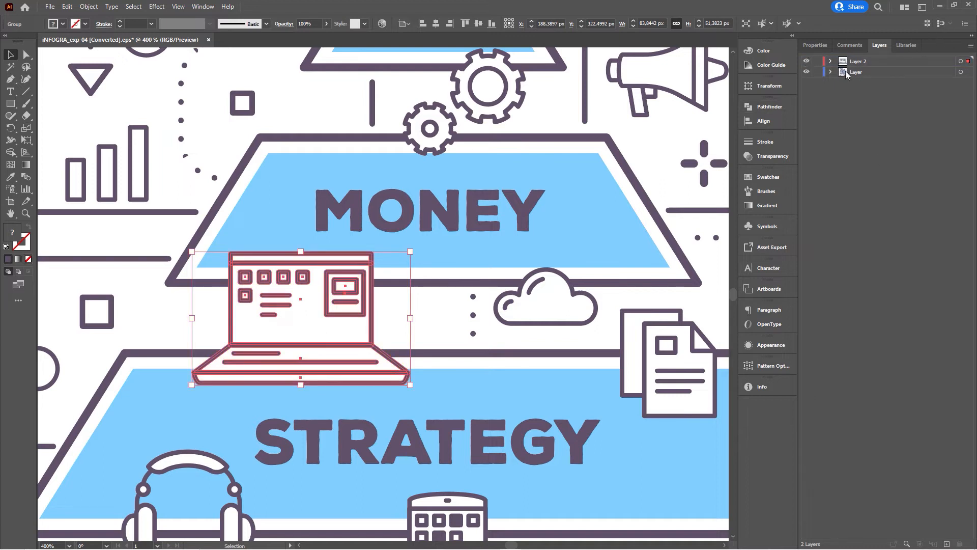